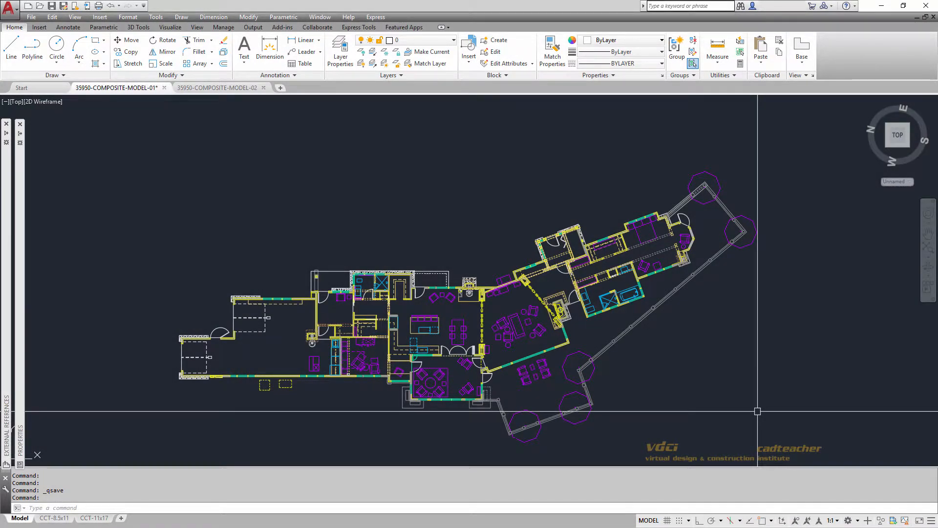
pyautogui.moveTo(528, 241)
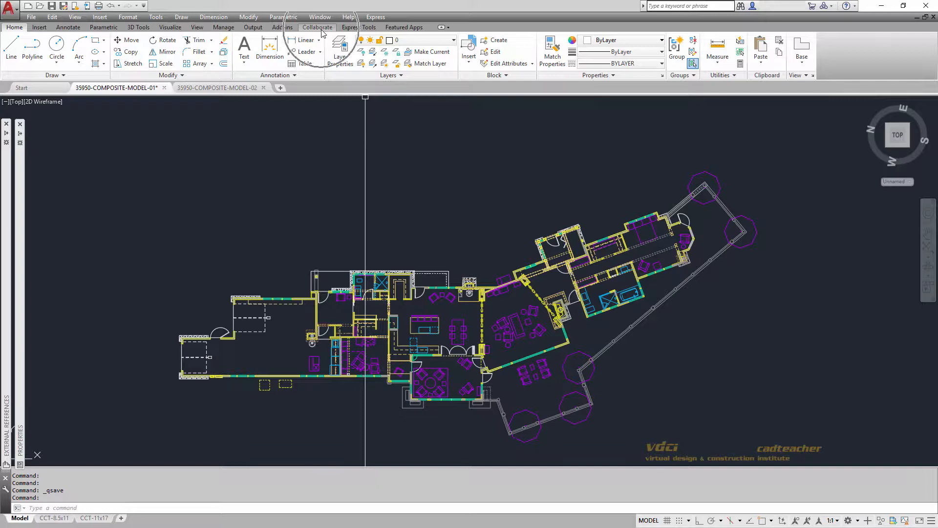
# - Show the Collaborate ribbon with the DWG Compare tool over the composite floor plan
pyautogui.click(317, 27)
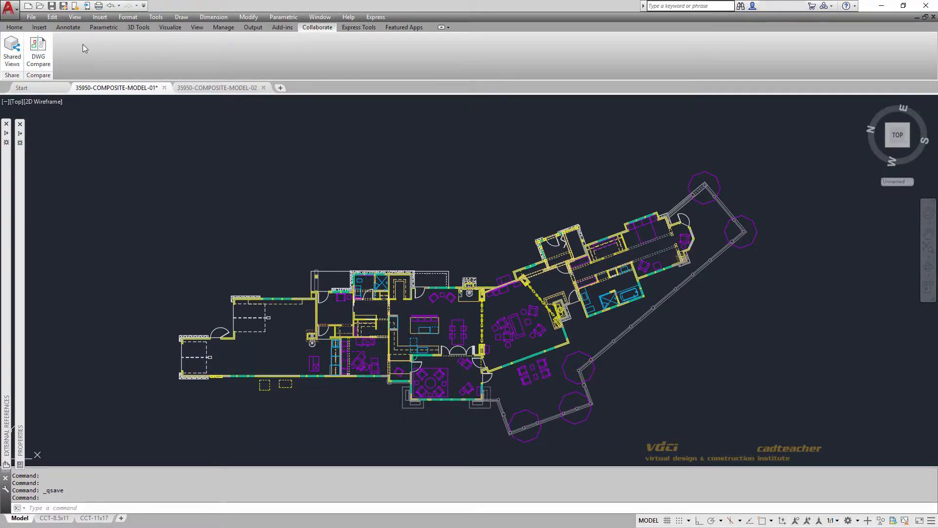
pyautogui.moveTo(38, 48)
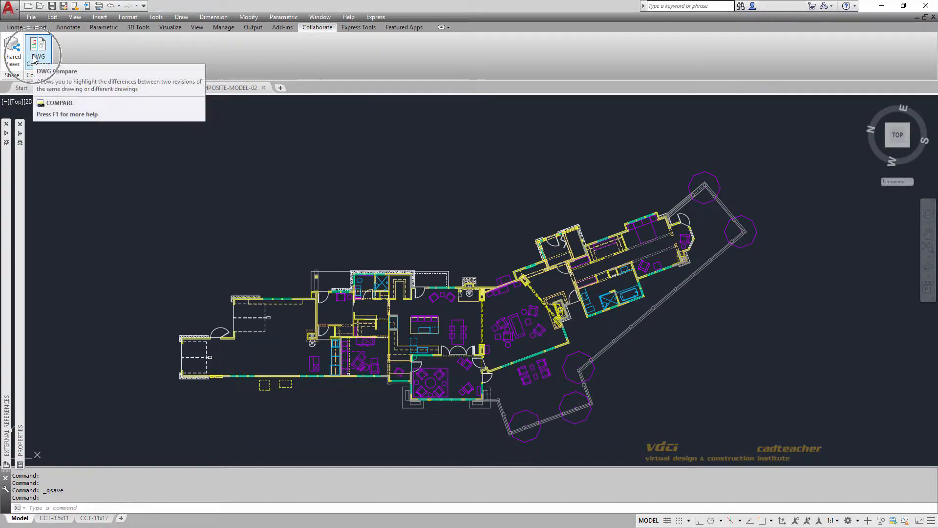
# - Compare 35950-COMPOSITE-MODEL-01 against MODEL-02 chosen from the recent drawings list
pyautogui.click(39, 48)
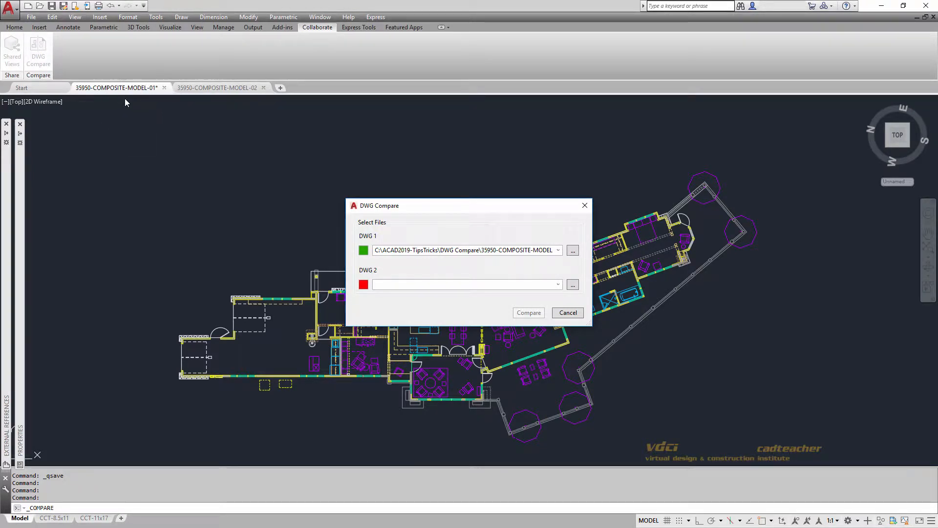
pyautogui.moveTo(233, 105)
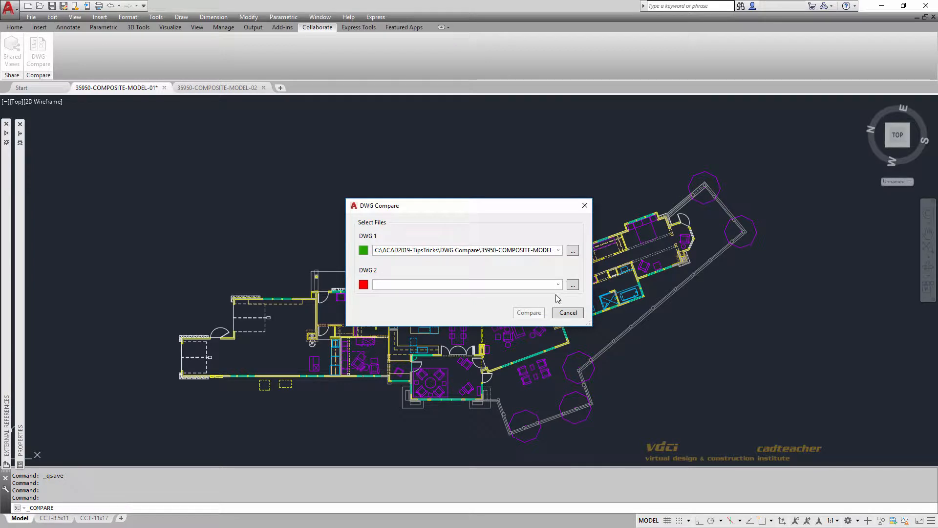
pyautogui.click(572, 284)
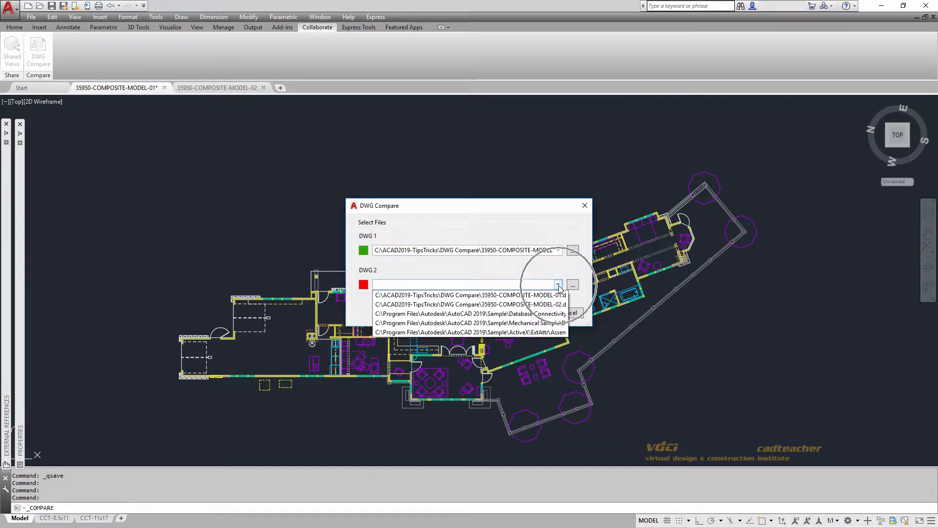
pyautogui.click(558, 284)
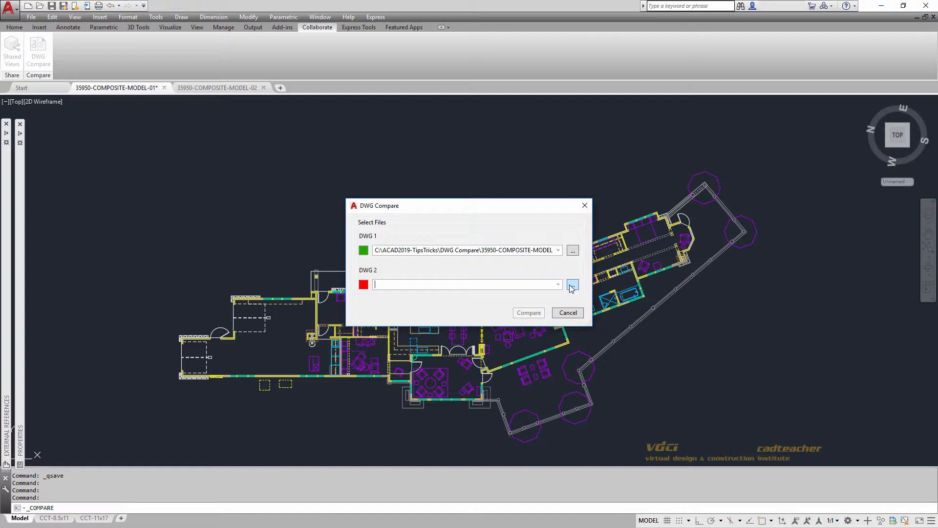
pyautogui.click(557, 284)
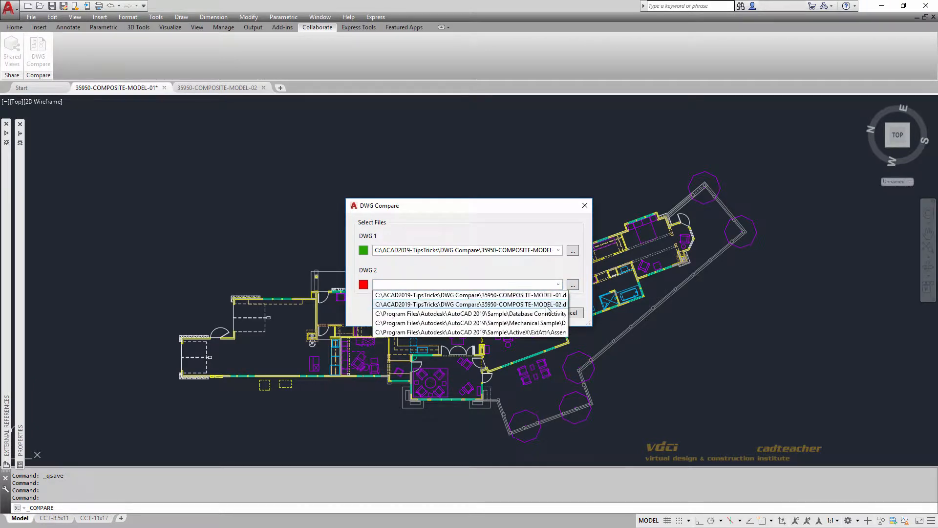
pyautogui.click(470, 304)
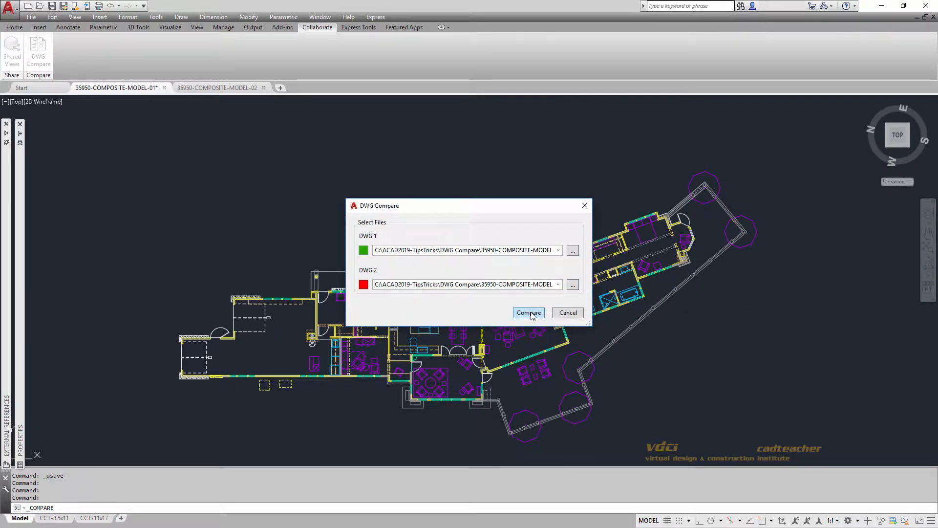
pyautogui.click(528, 313)
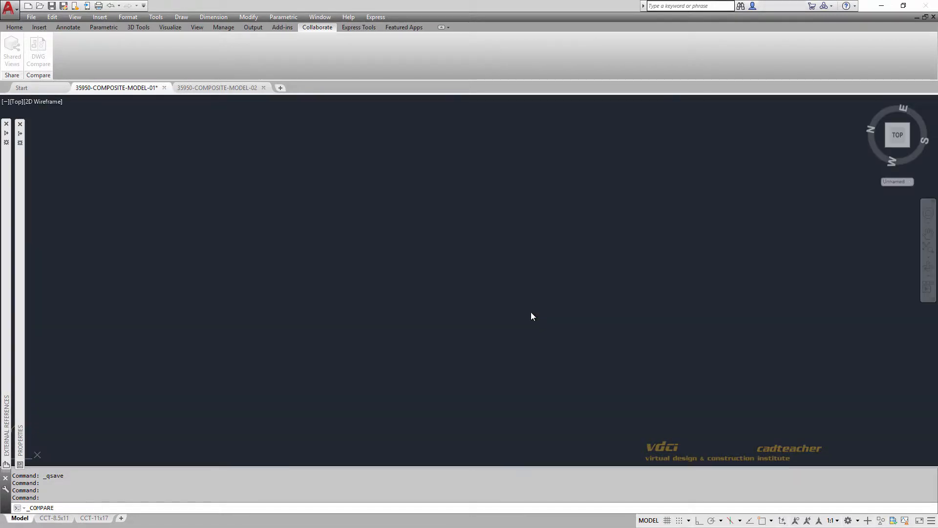
# - Review the new Compare drawing, then revision 02 and revision 01 originals in turn
pyautogui.click(38, 51)
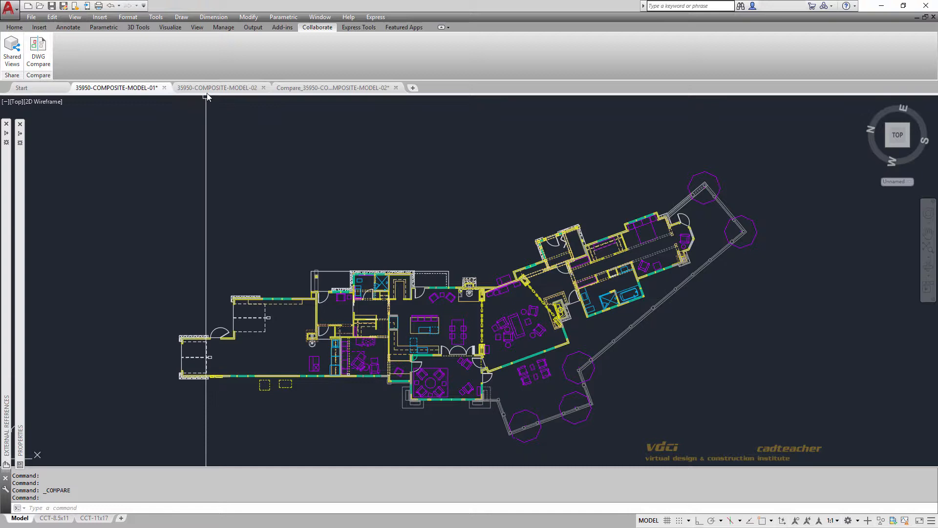
pyautogui.click(218, 87)
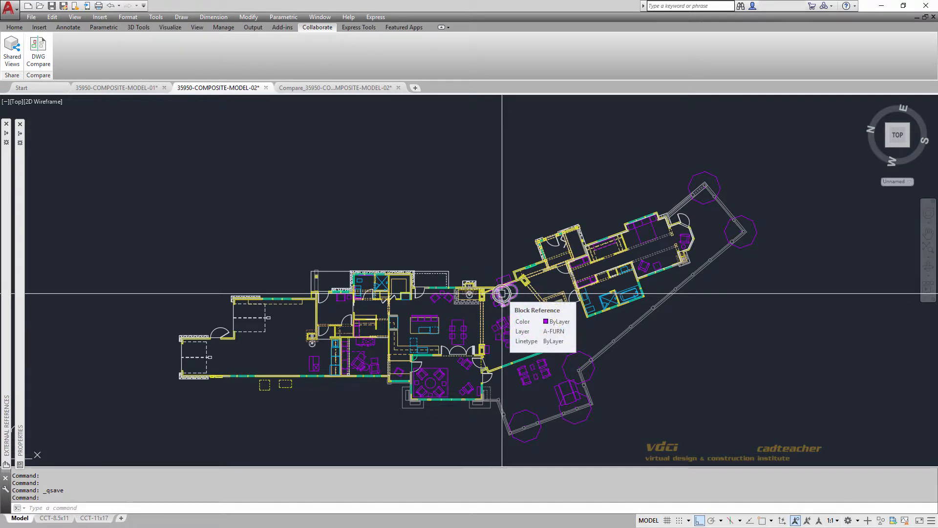
pyautogui.click(116, 87)
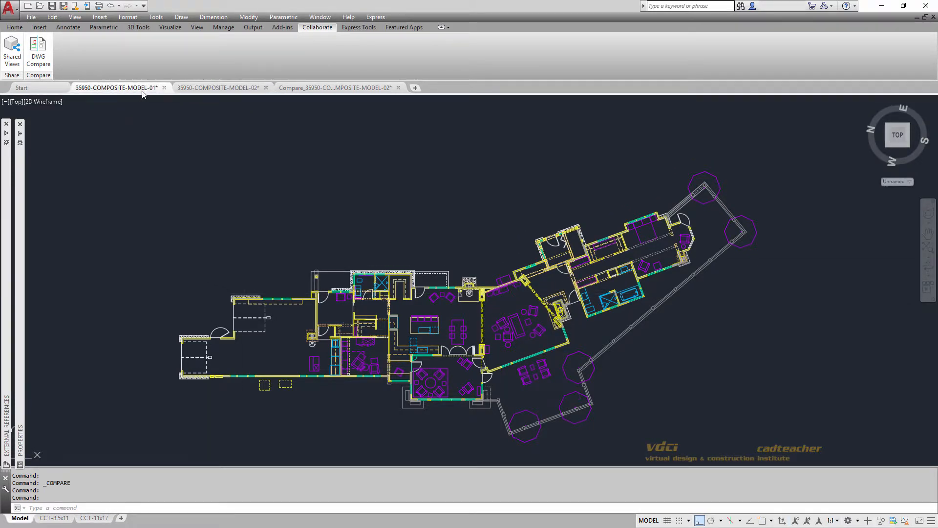
pyautogui.moveTo(500, 309)
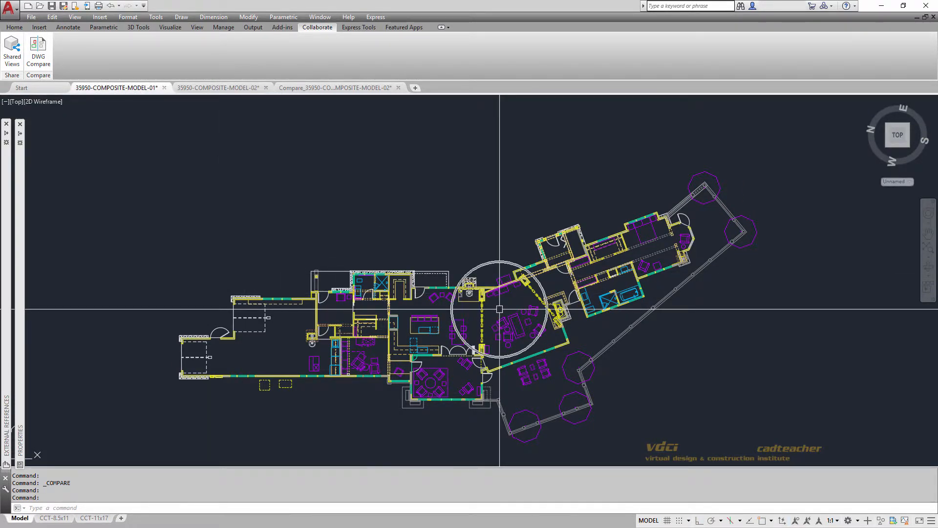
pyautogui.click(335, 87)
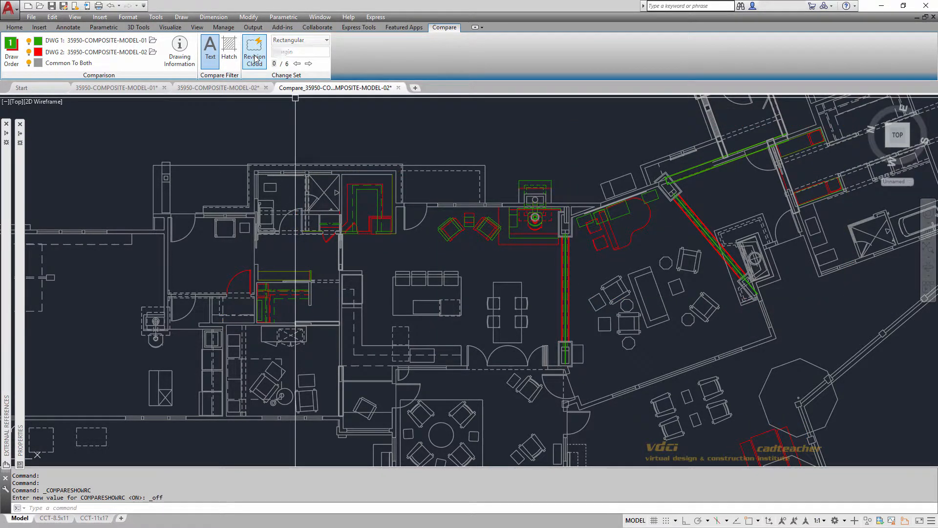
# - Turn revision clouds back on in Polygonal shape and switch hatch comparison off
pyautogui.click(254, 51)
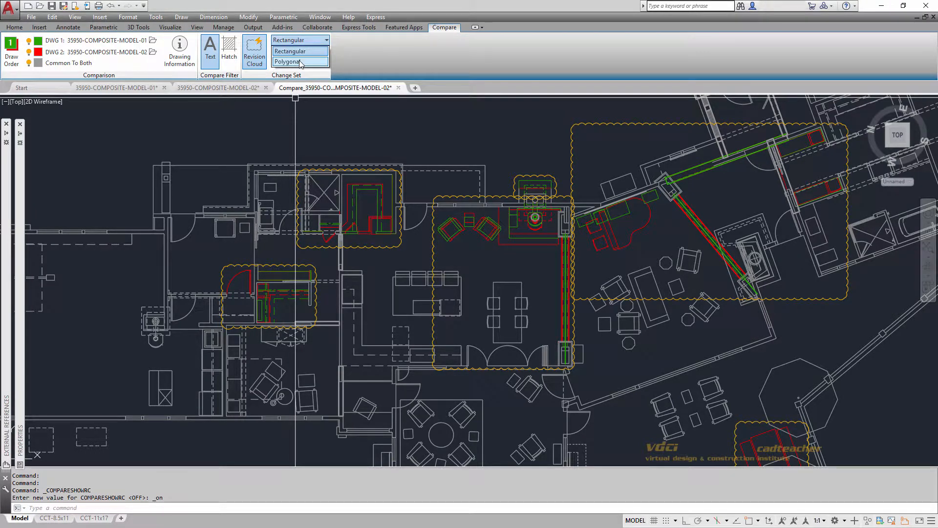
pyautogui.click(287, 62)
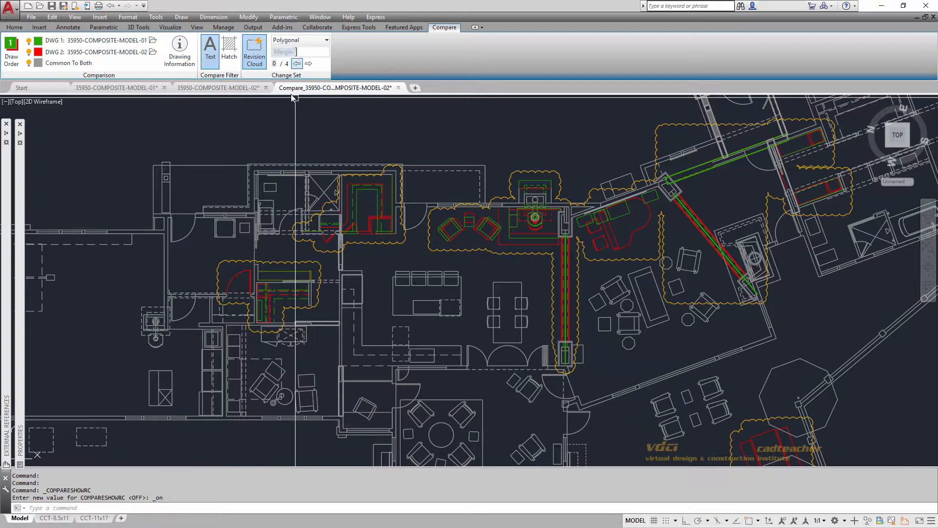
pyautogui.moveTo(210, 50)
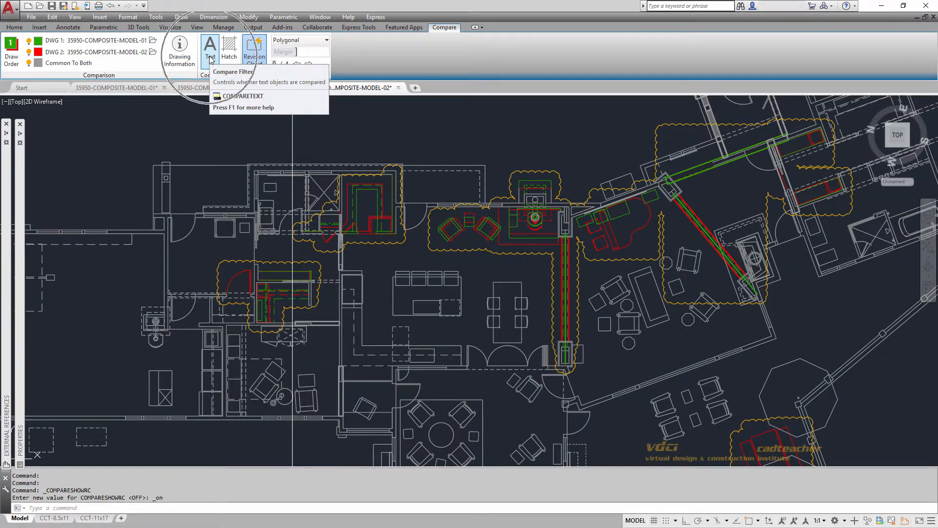
pyautogui.click(229, 48)
pyautogui.write('compareprops')
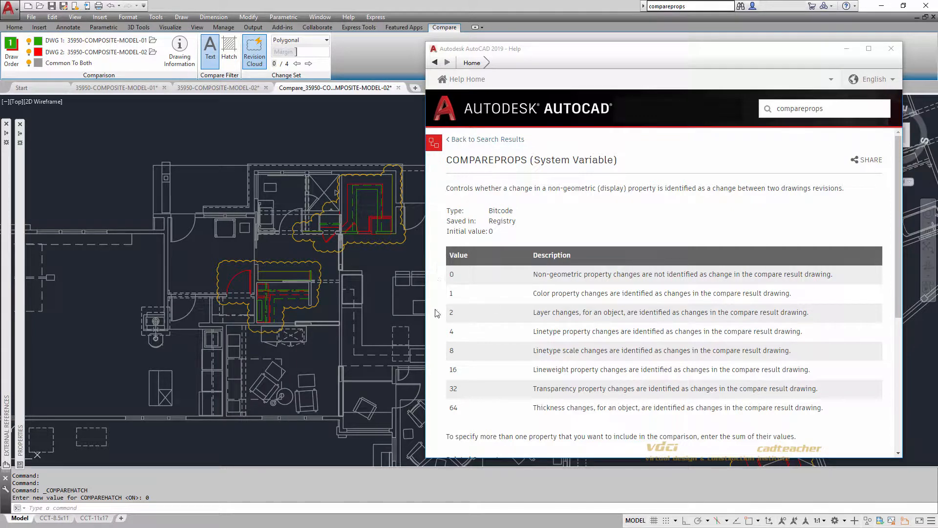
pyautogui.moveTo(471, 409)
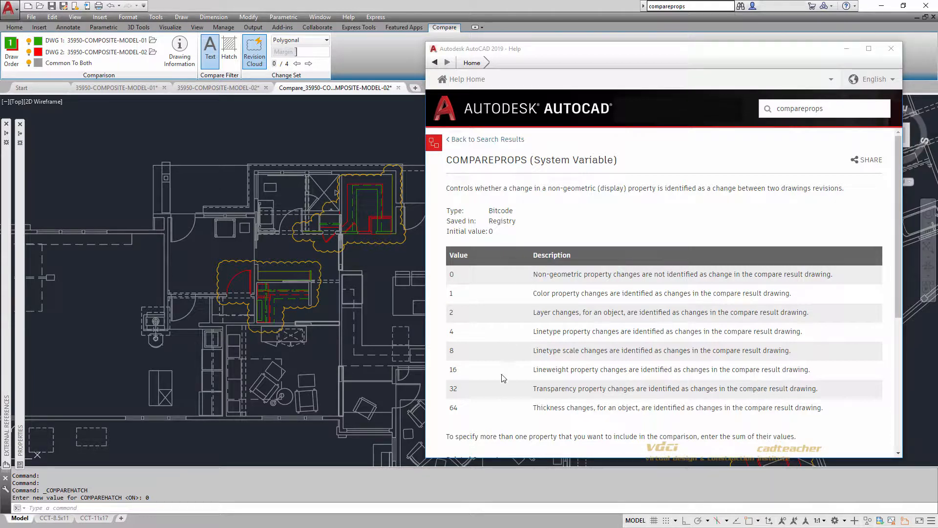
pyautogui.moveTo(431, 316)
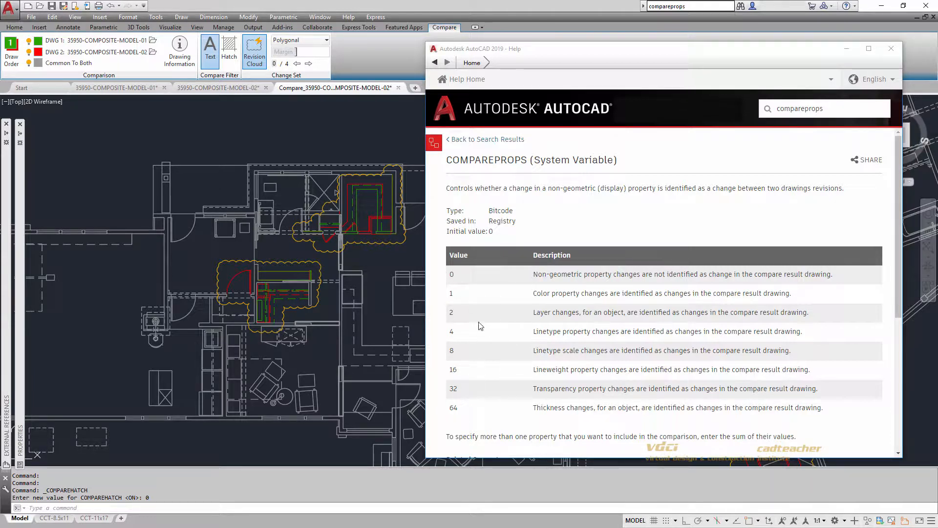
pyautogui.moveTo(442, 281)
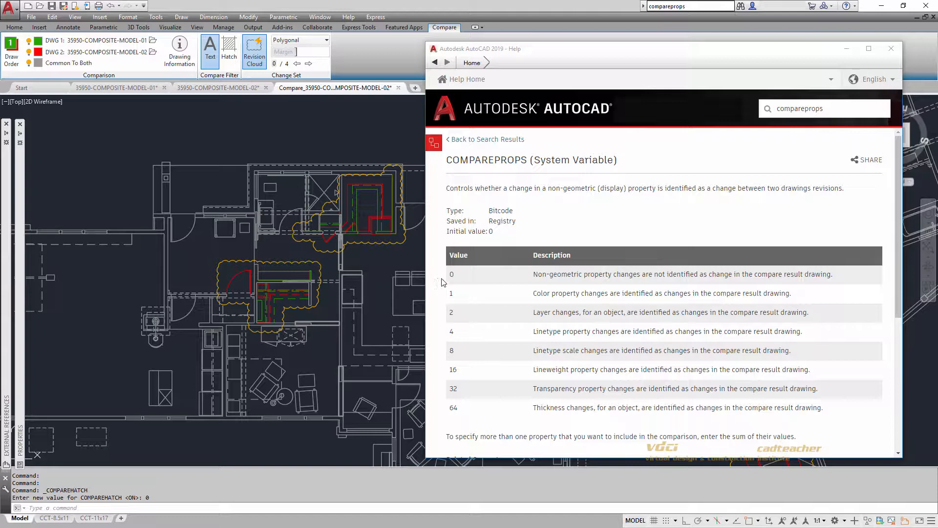
# - Highlight the COMPAREPROPS values for color and the next property change in Help
pyautogui.doubleClick(550, 293)
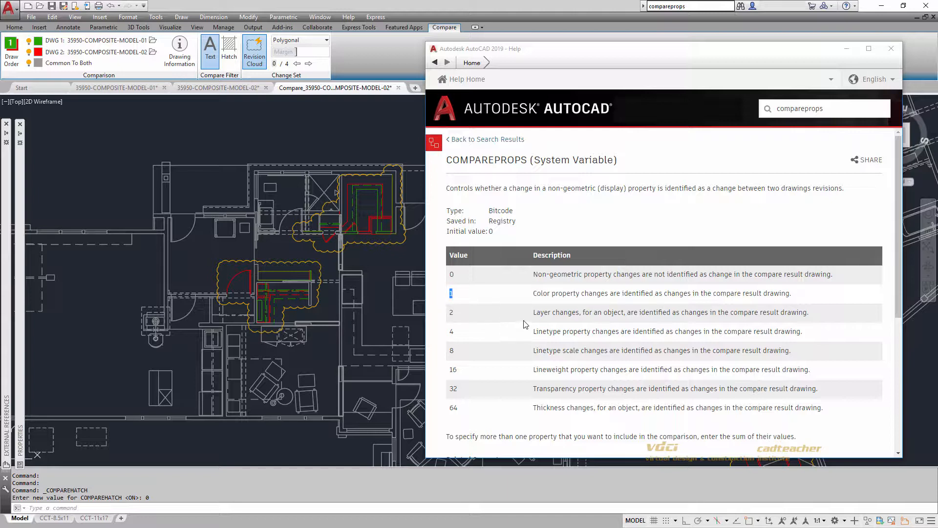
pyautogui.doubleClick(553, 312)
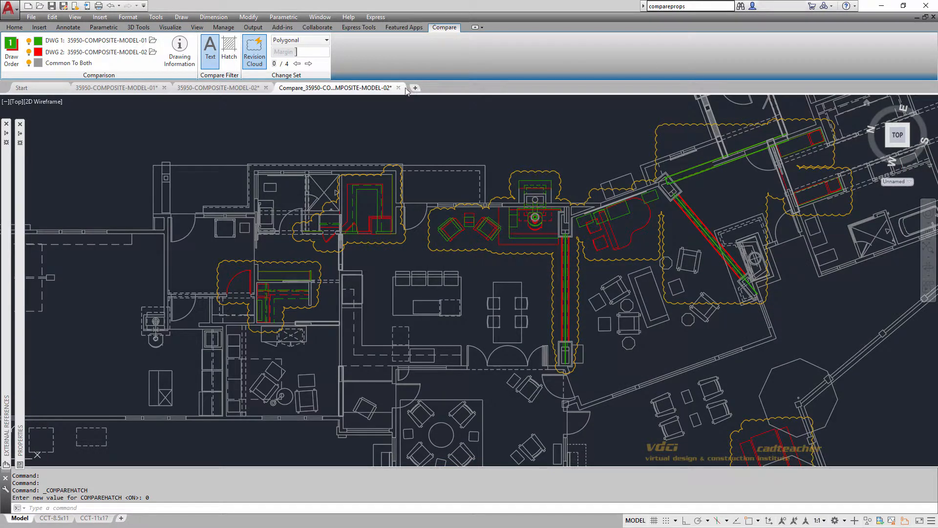
# - Close the Compare drawing and MODEL-02 without saving its changes
pyautogui.click(399, 88)
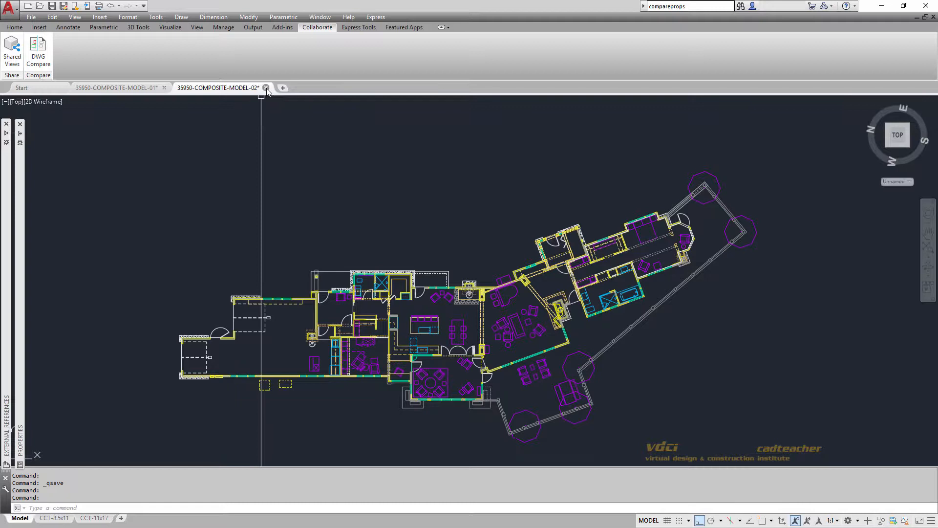
pyautogui.click(267, 87)
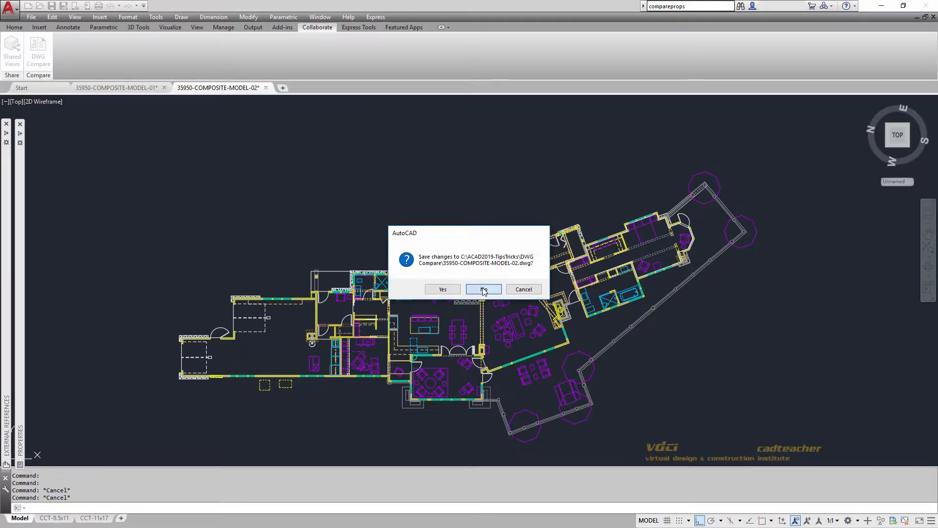
pyautogui.click(482, 289)
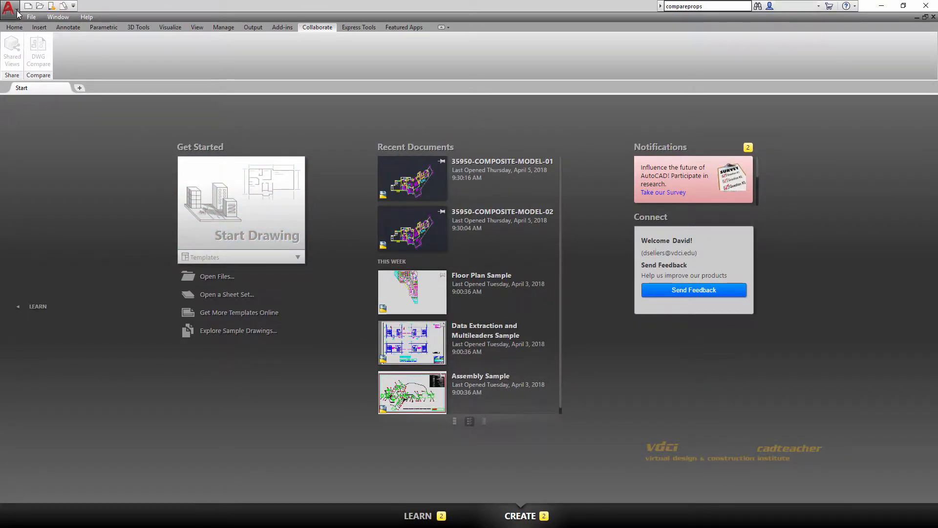
pyautogui.click(8, 7)
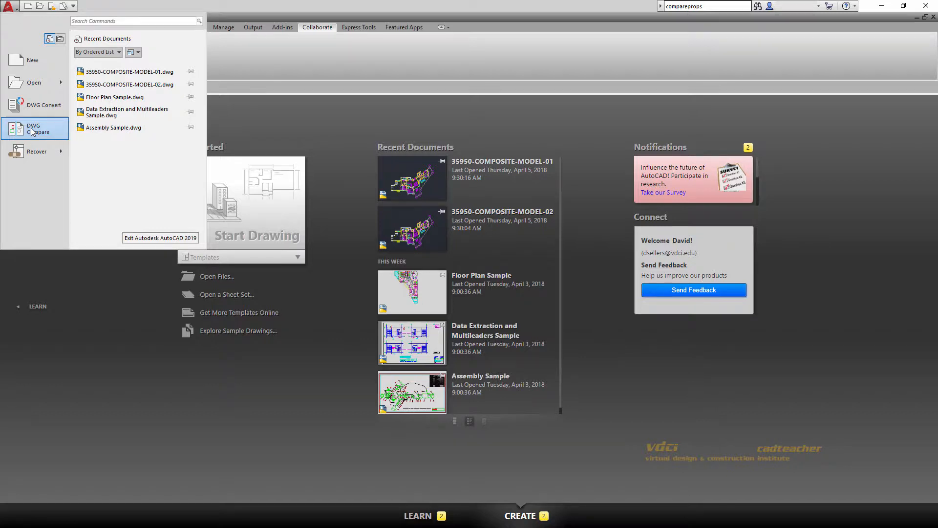
pyautogui.click(34, 129)
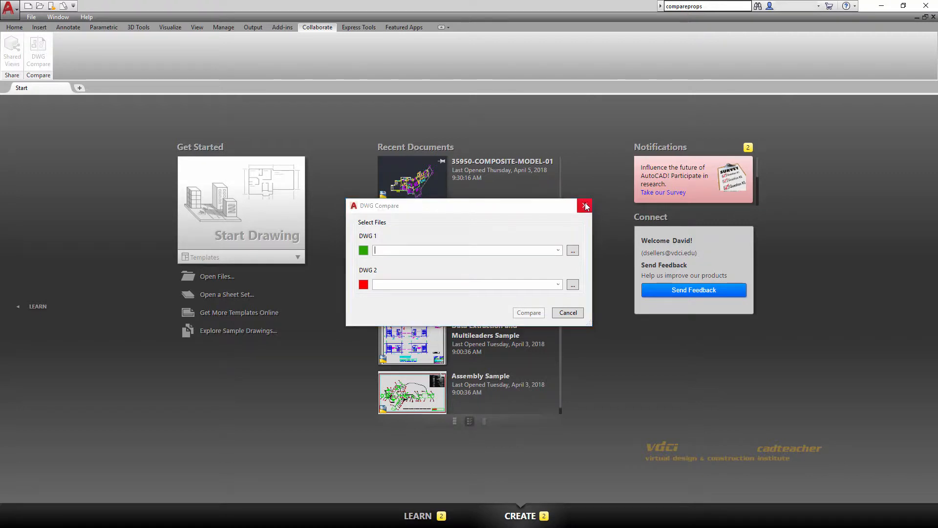
pyautogui.click(585, 206)
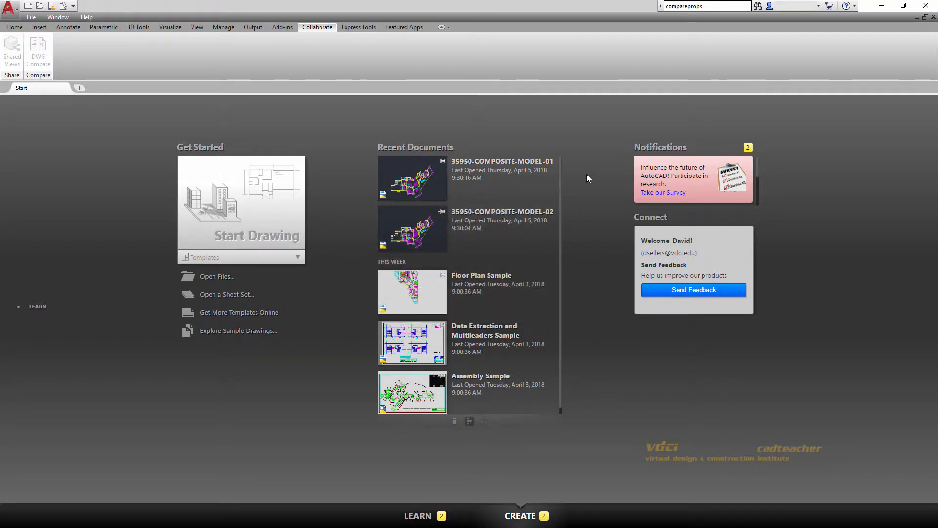